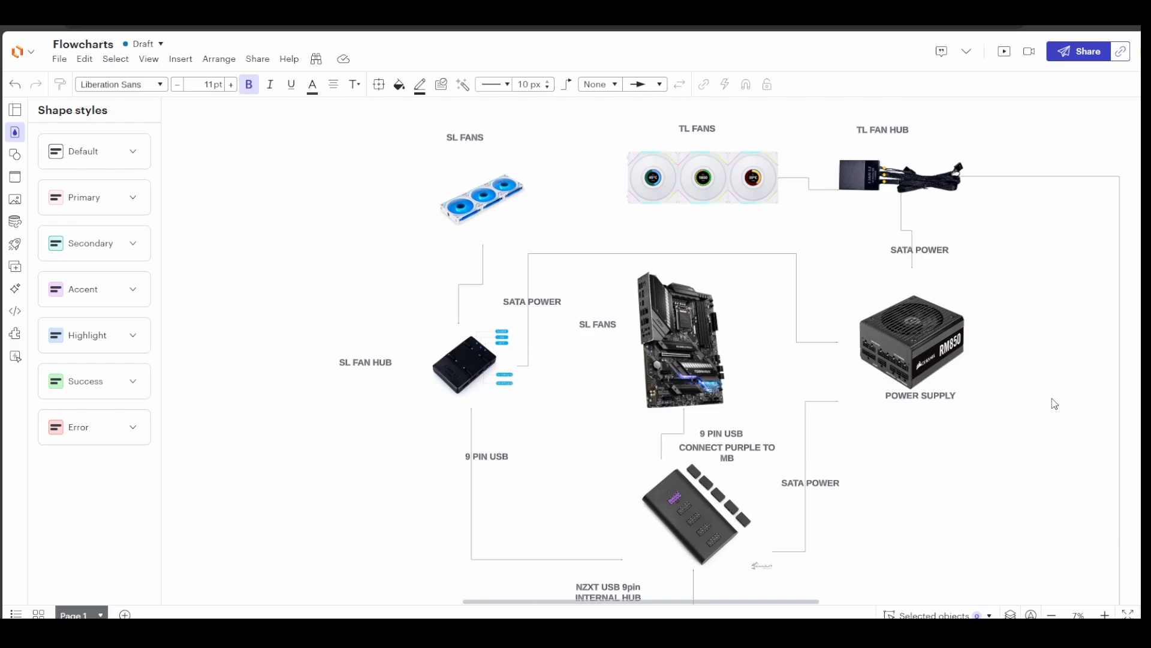
mouse_move(1019, 521)
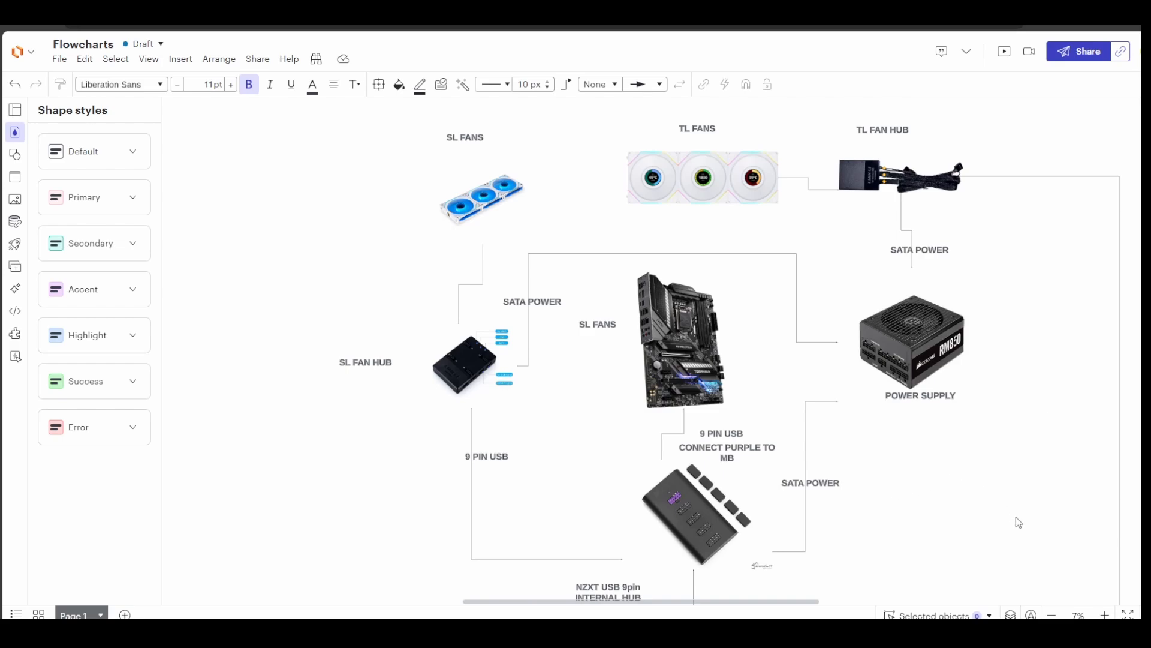
mouse_move(925, 488)
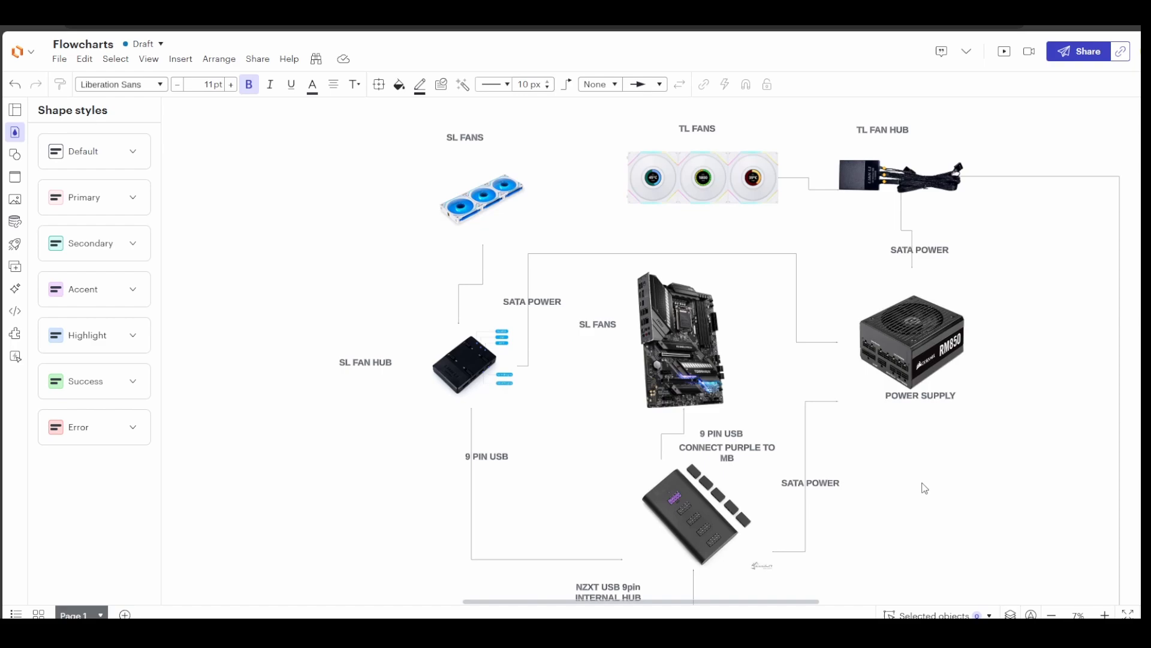
scroll("down", 3)
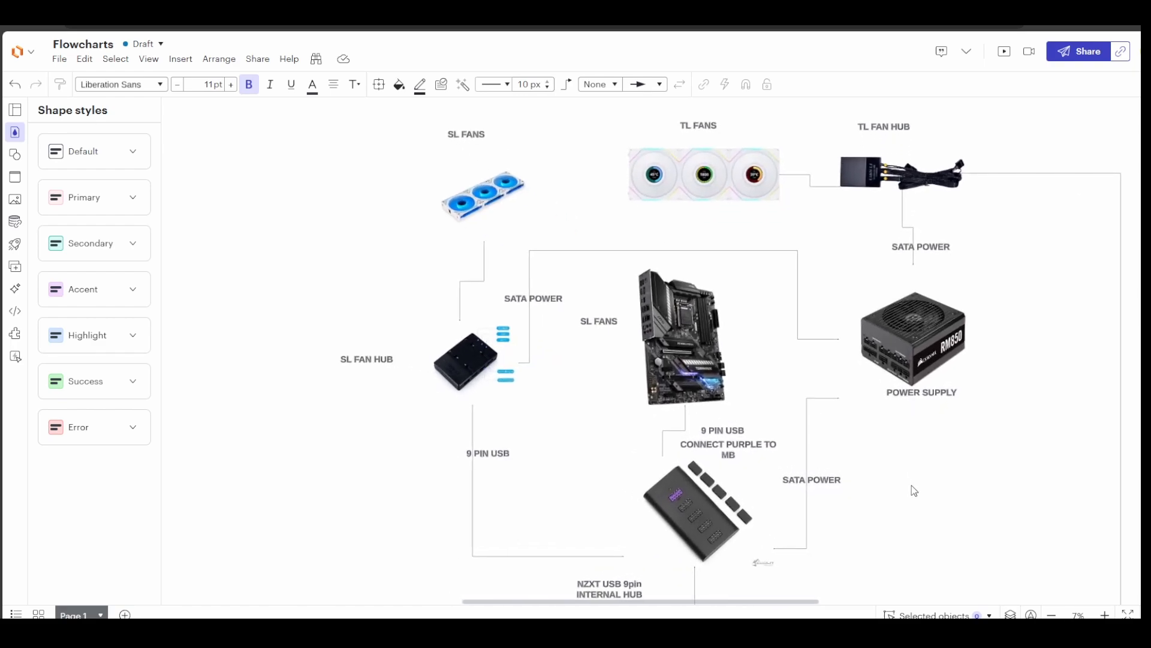
mouse_move(814, 405)
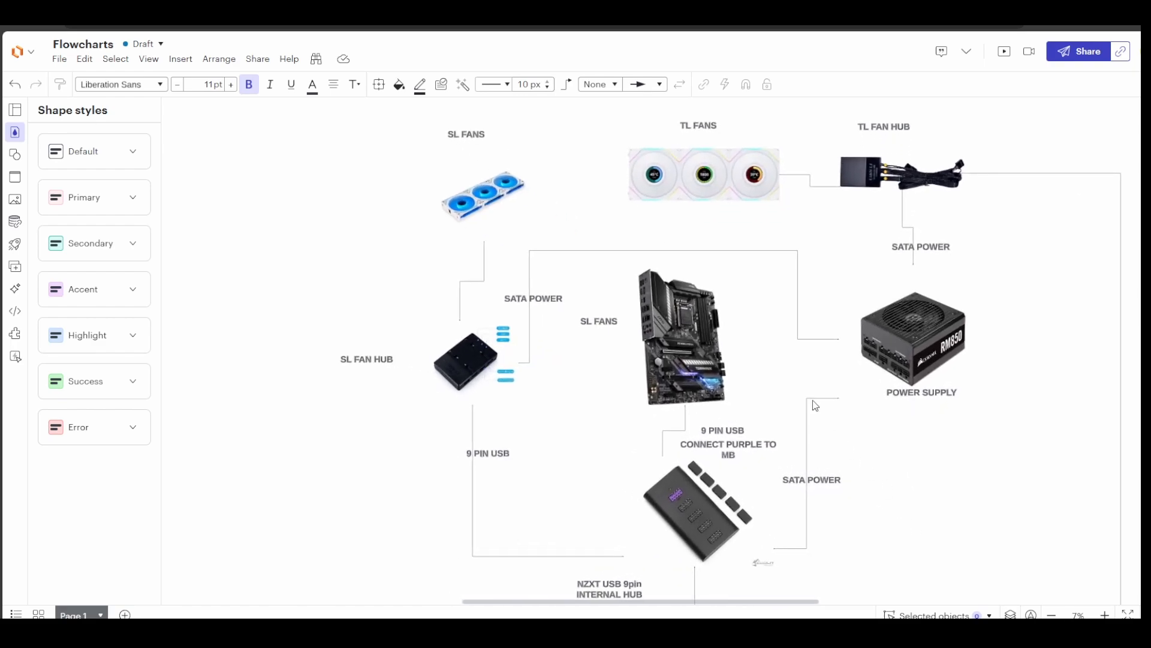
left_click(694, 511)
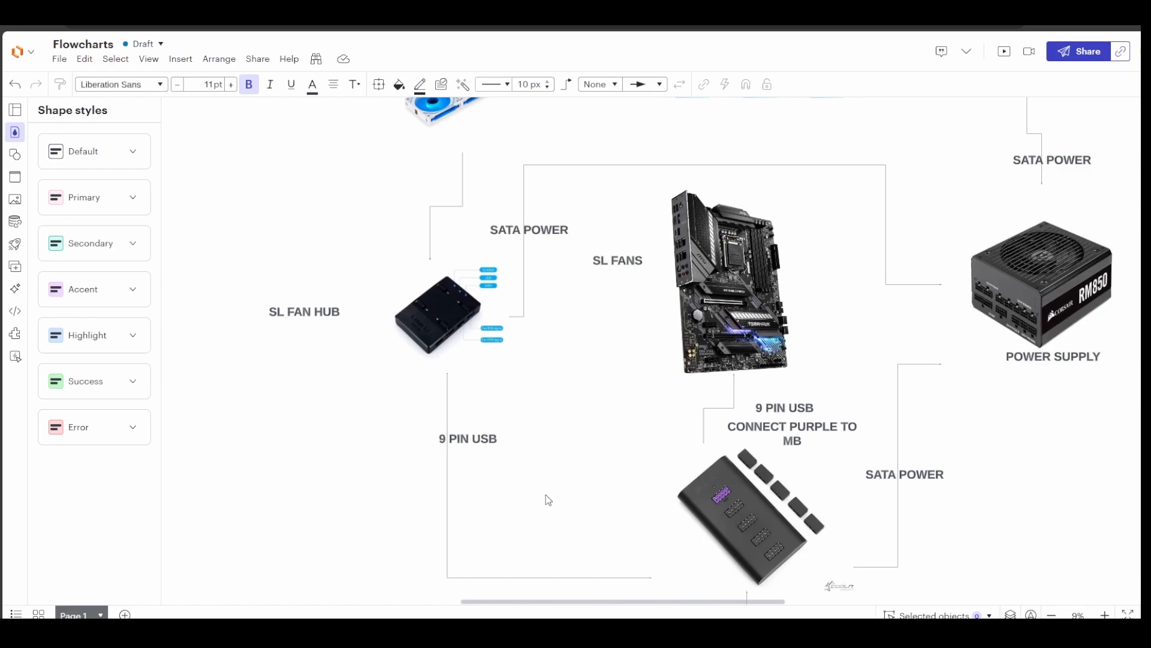
mouse_move(554, 514)
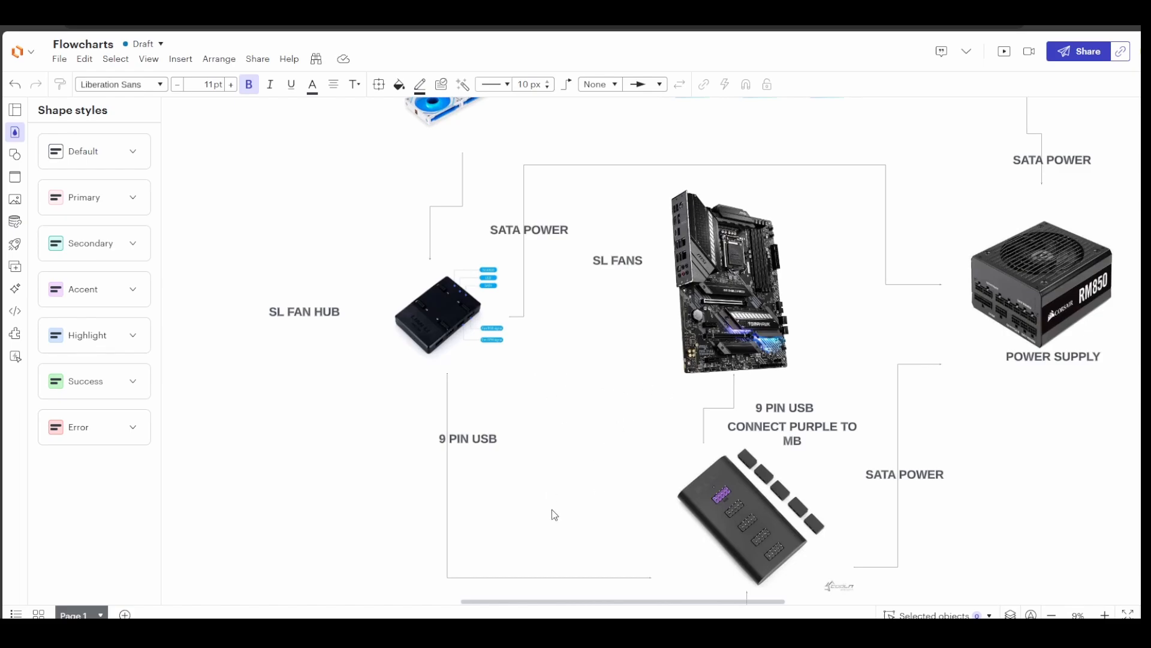
mouse_move(552, 500)
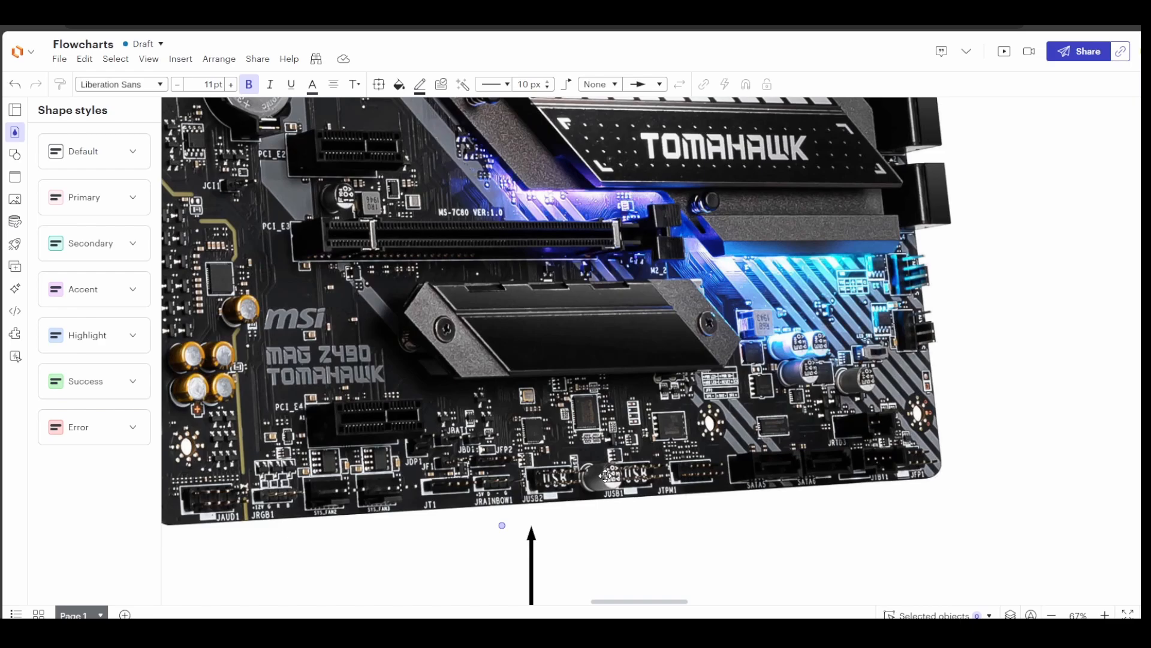
mouse_move(632, 461)
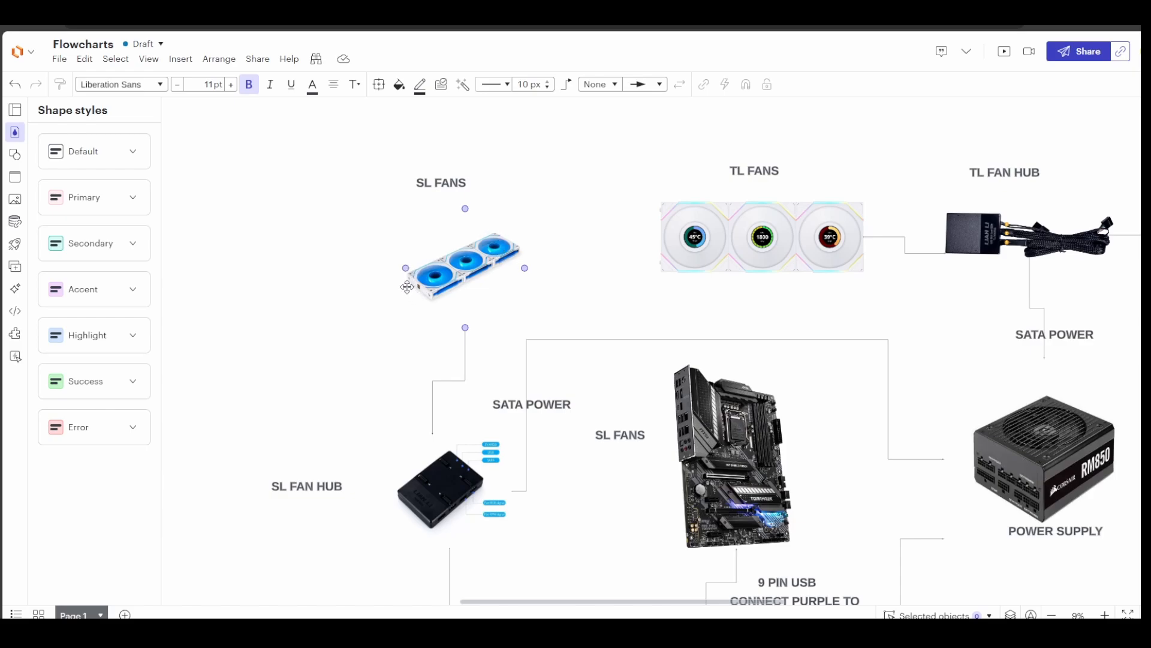
left_click(370, 362)
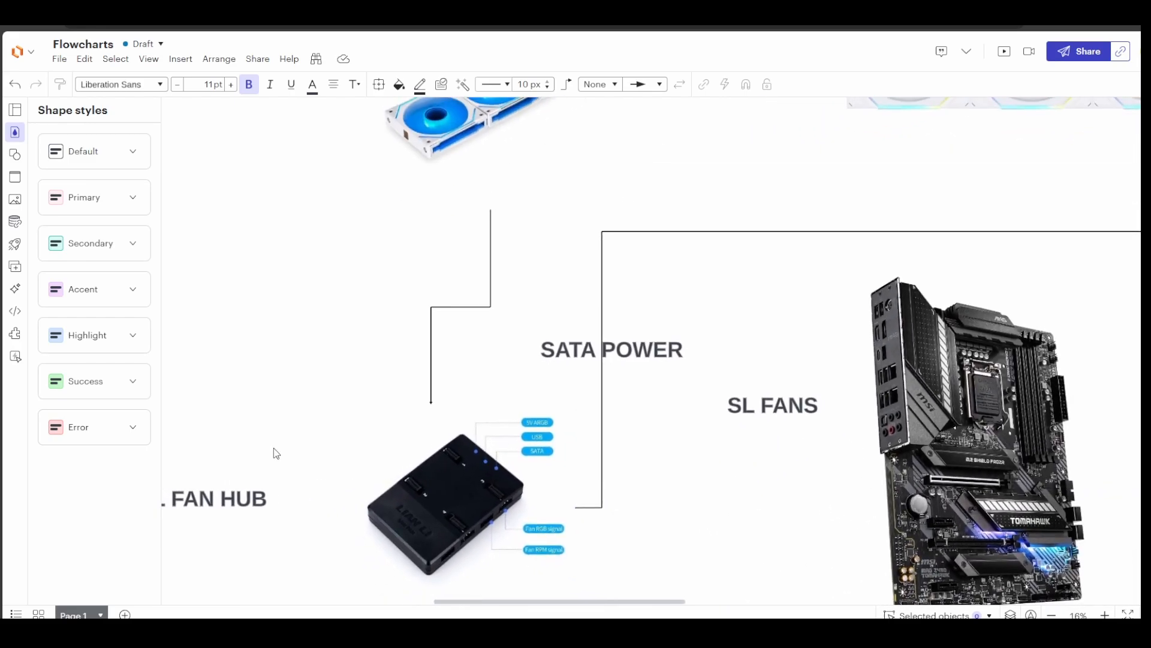
scroll("down", 3)
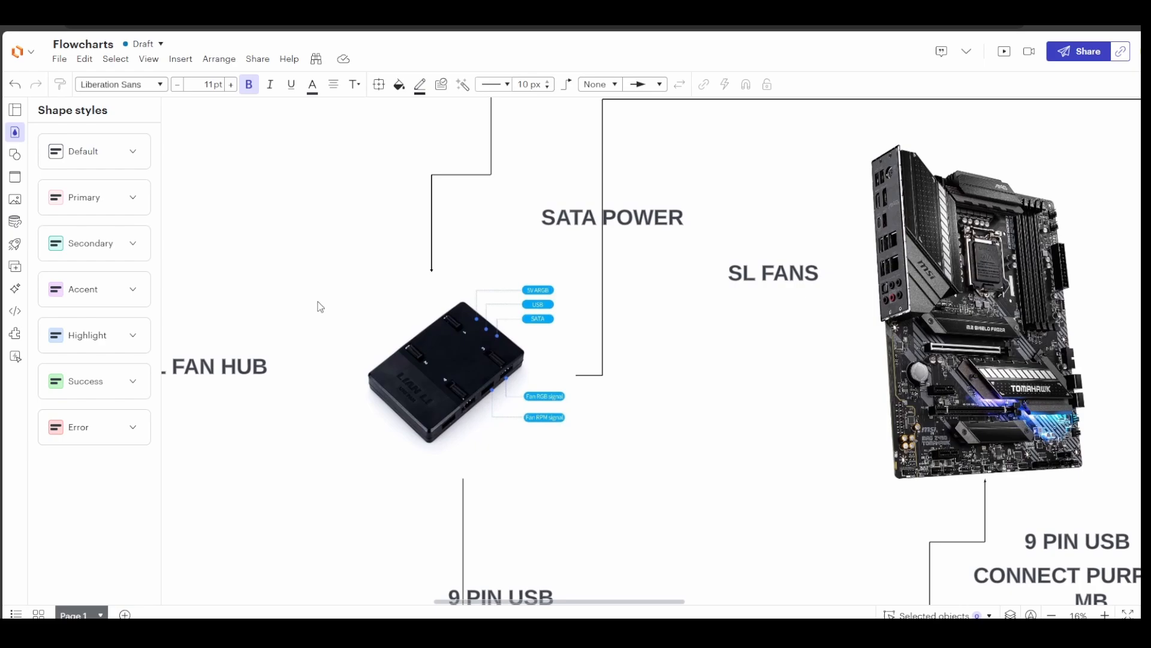
left_click(537, 289)
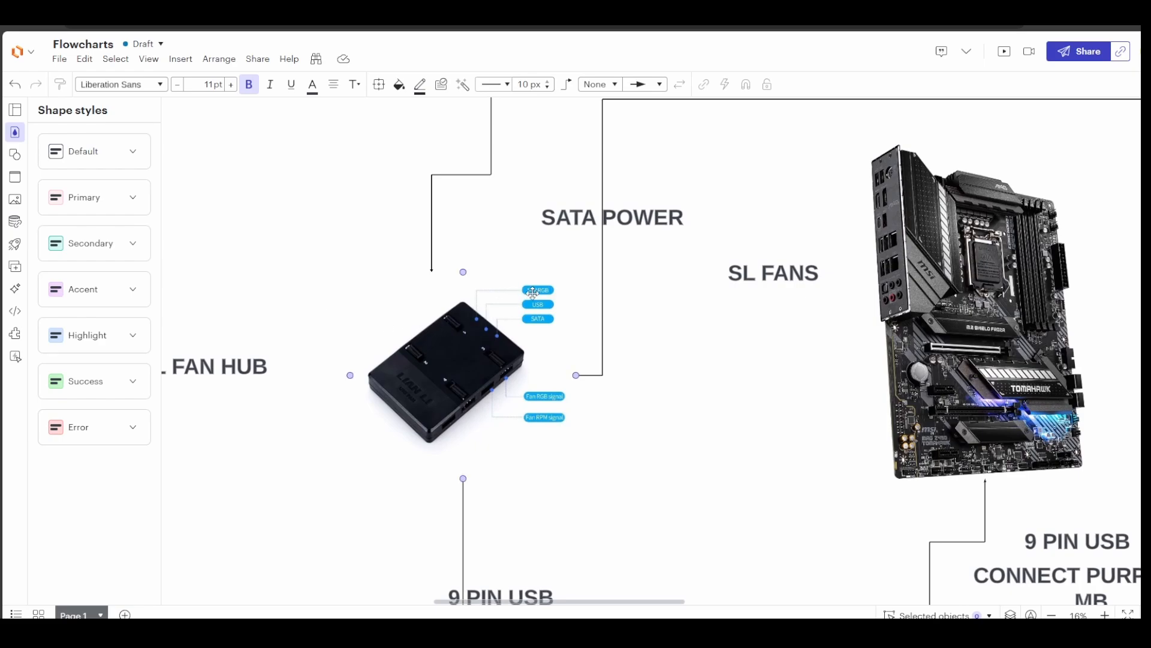
mouse_move(480, 333)
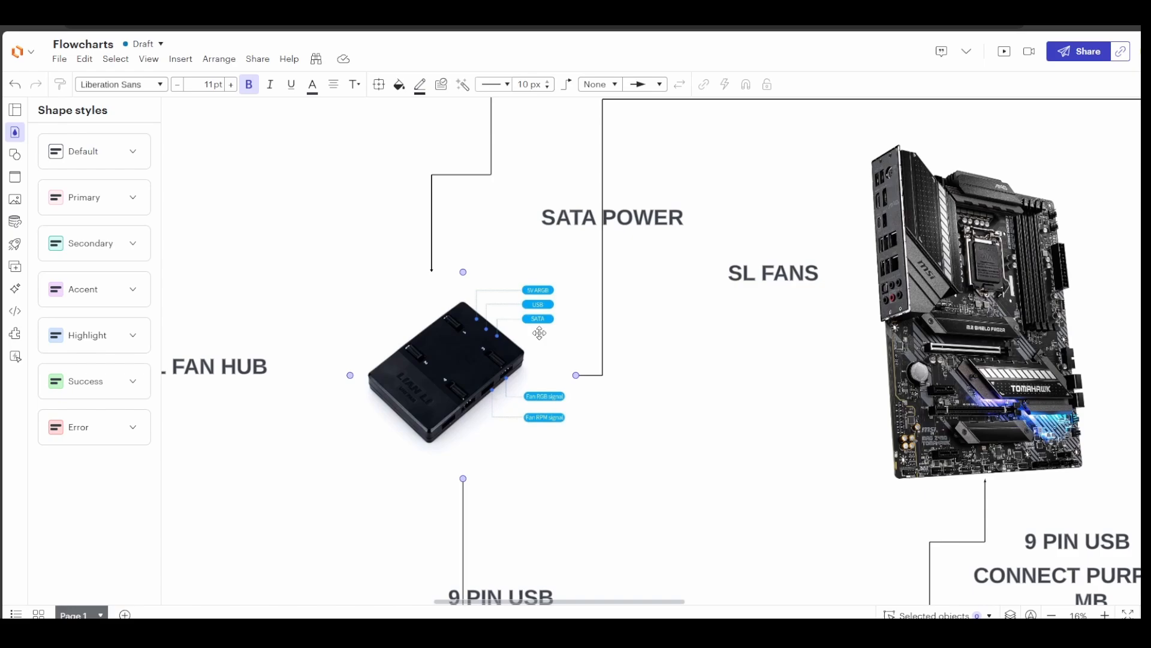
scroll("down", 3)
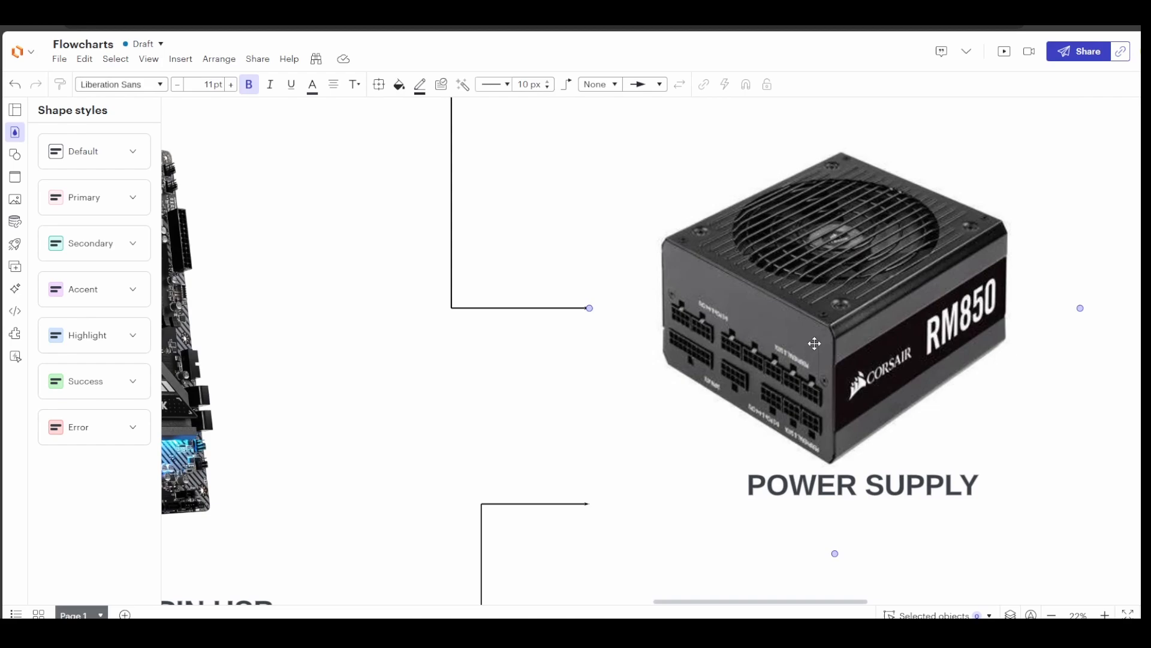
mouse_move(715, 357)
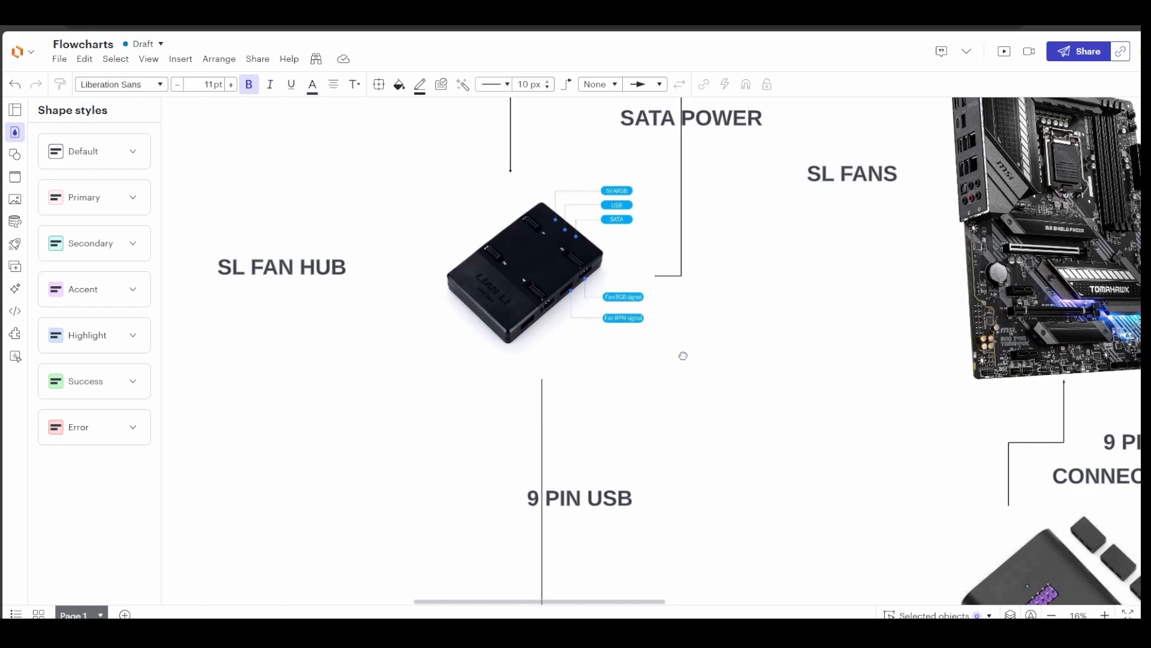
scroll("down", 3)
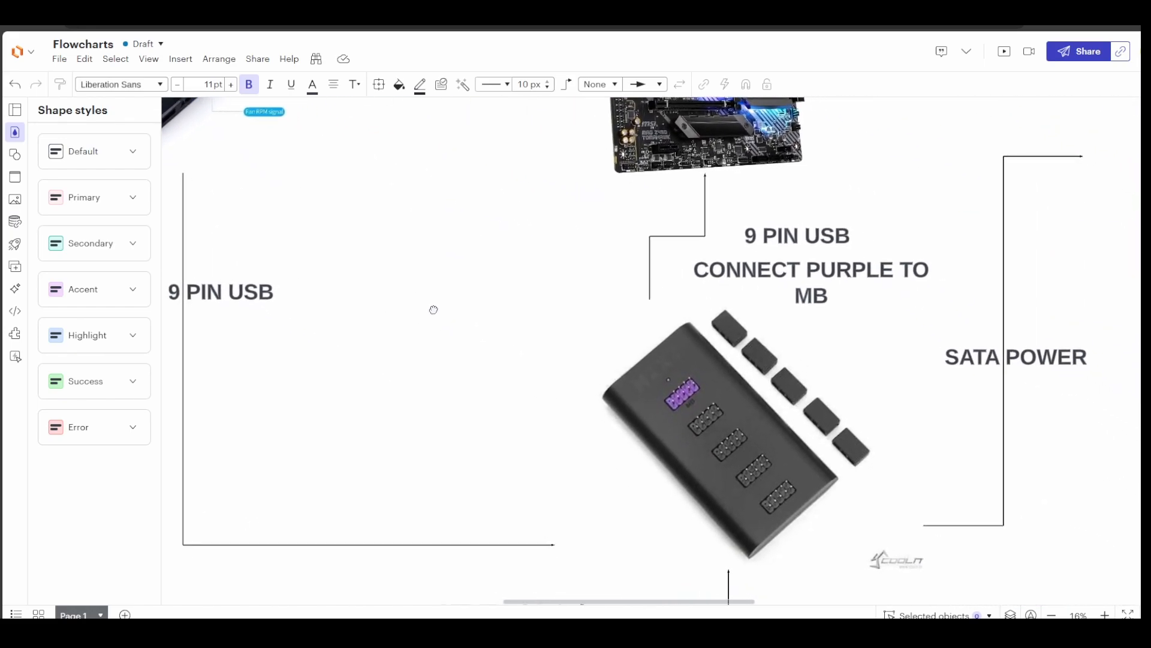
left_click(726, 445)
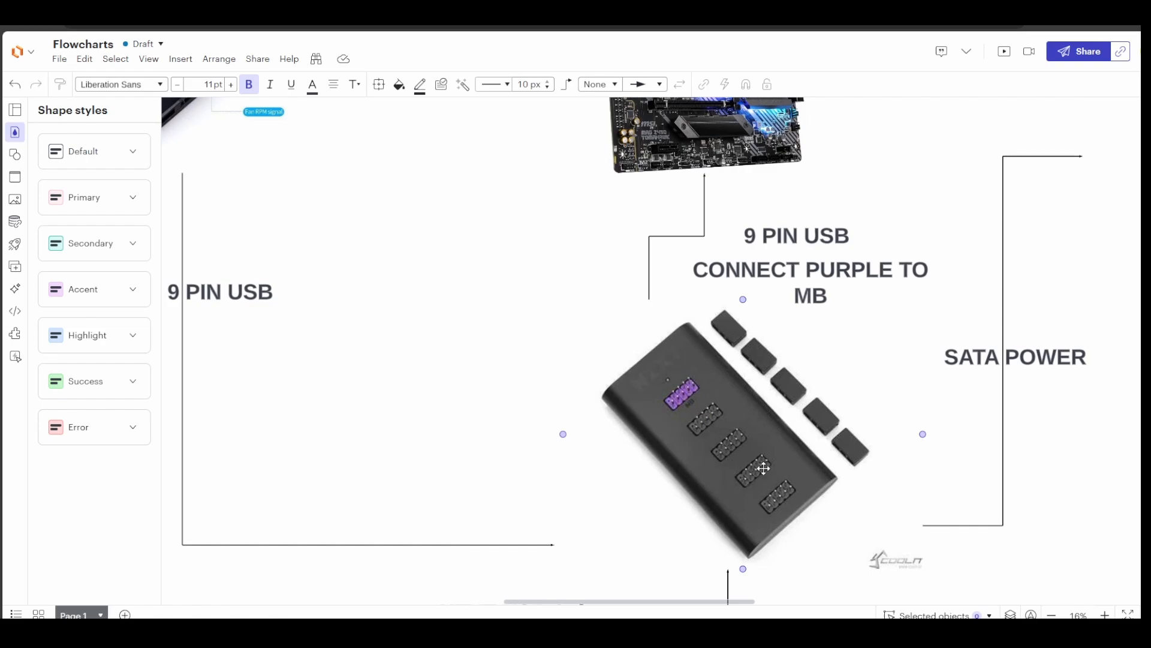
left_click(422, 457)
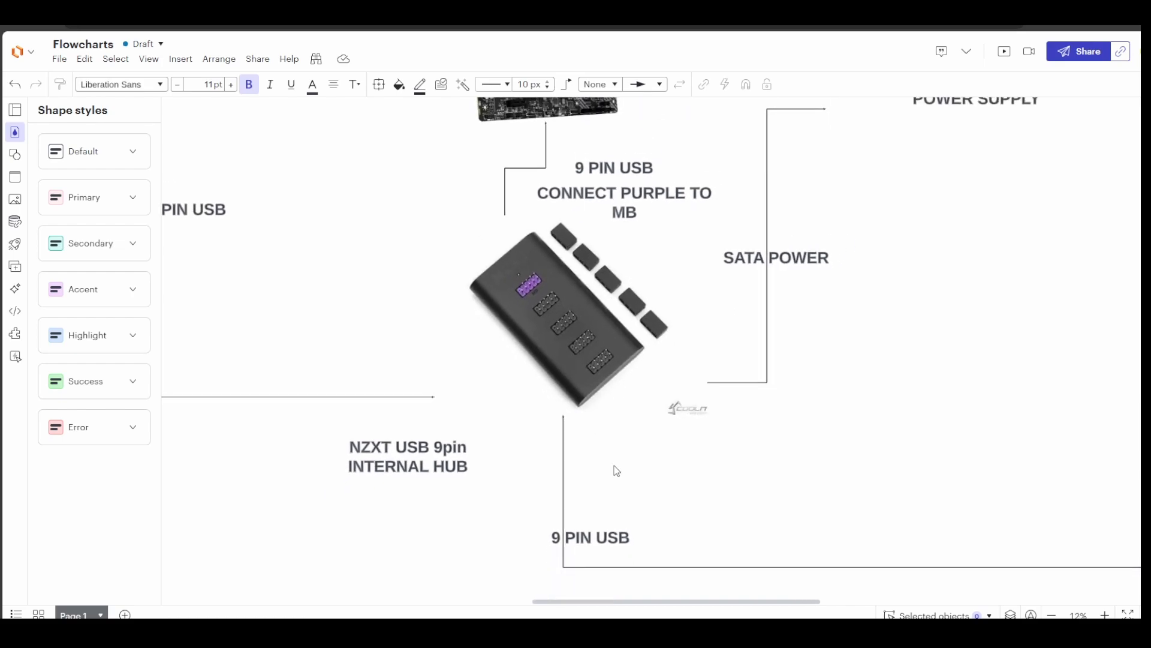
mouse_move(866, 320)
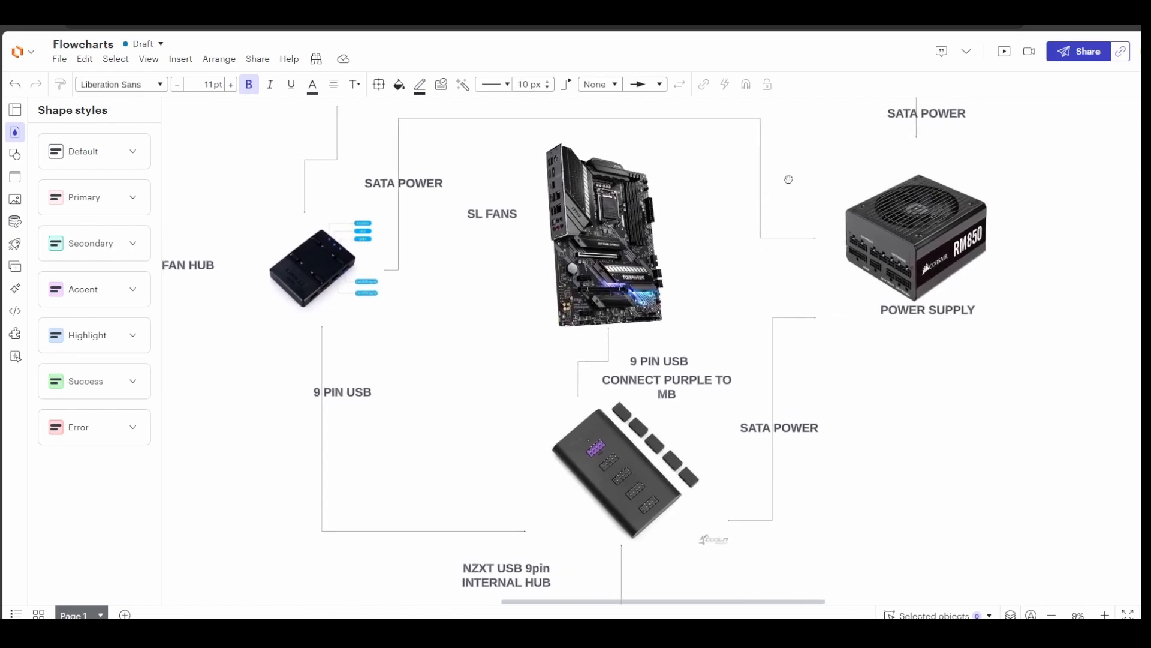
scroll("down", 3)
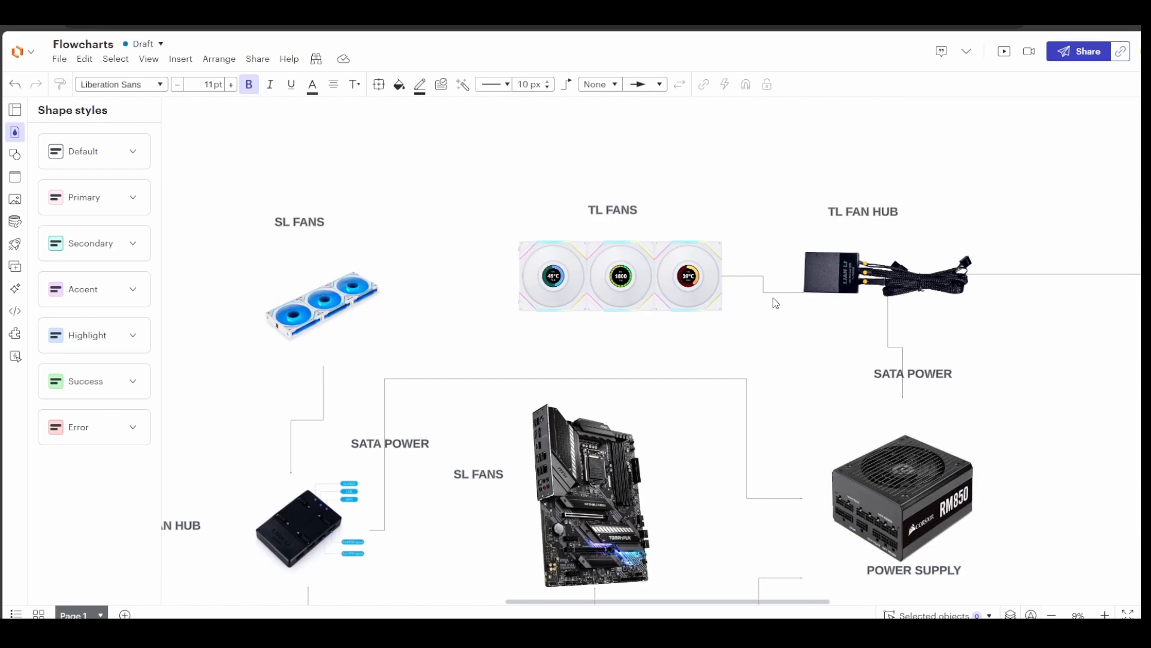
left_click(834, 273)
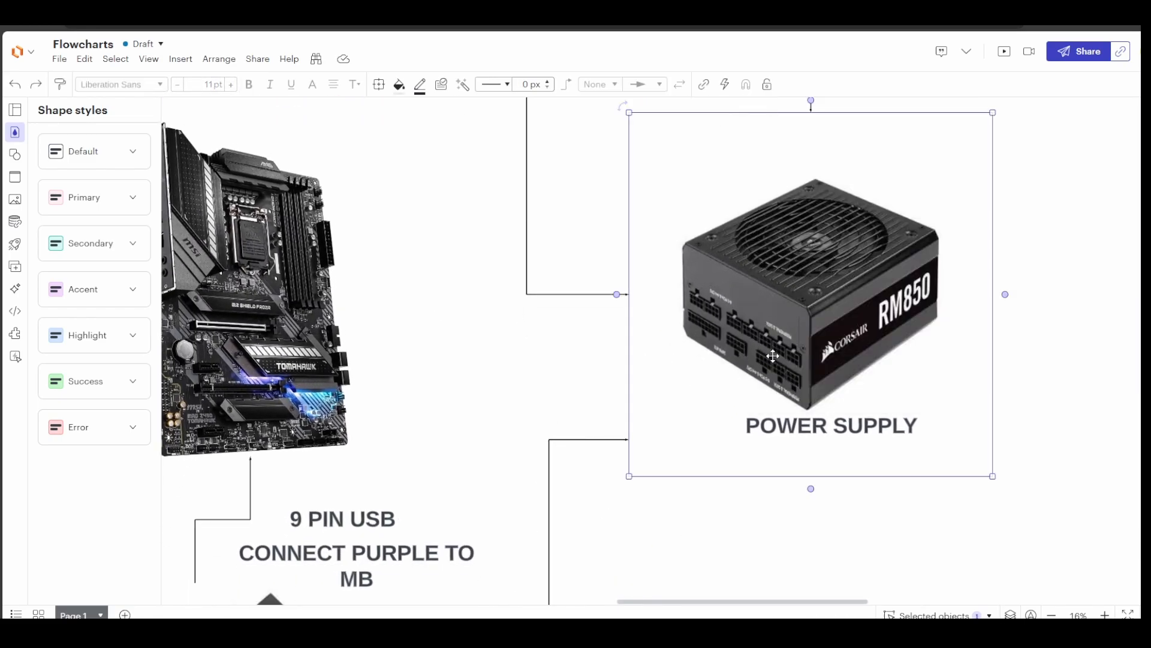
scroll("down", 3)
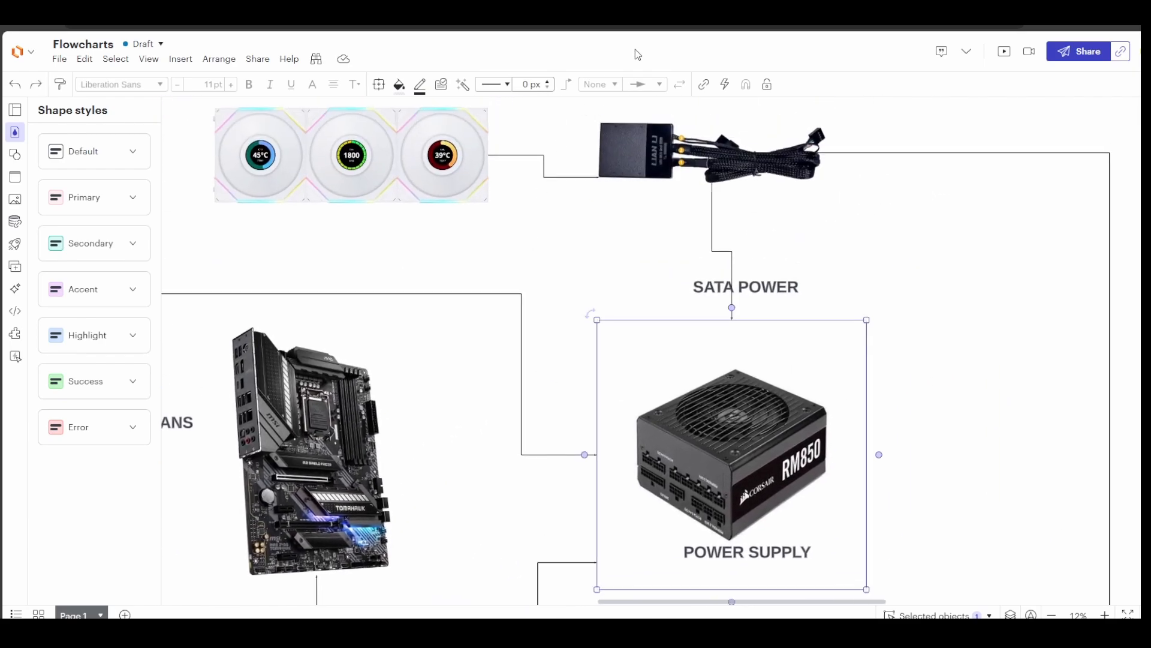
mouse_move(510, 246)
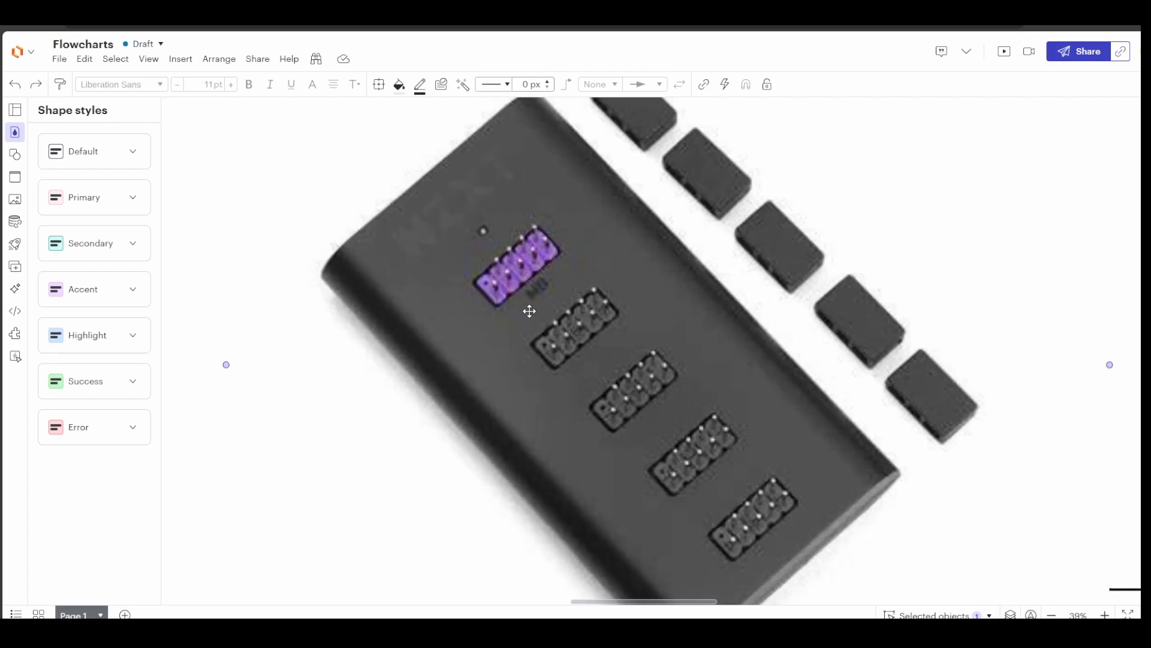
scroll("down", 3)
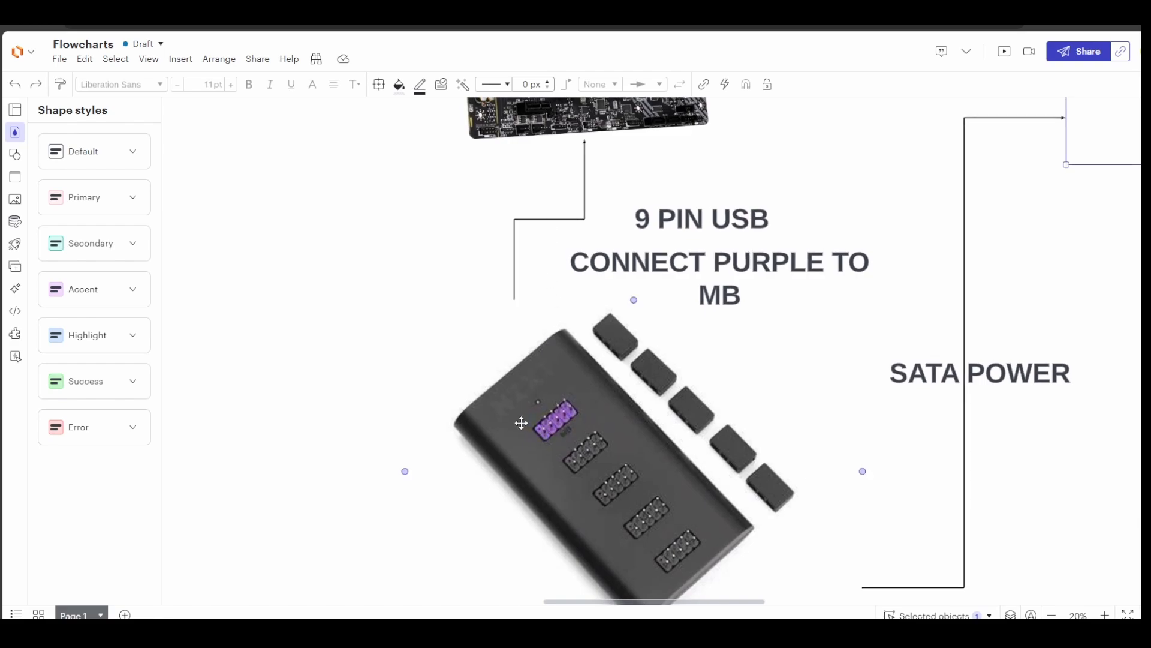
mouse_move(550, 432)
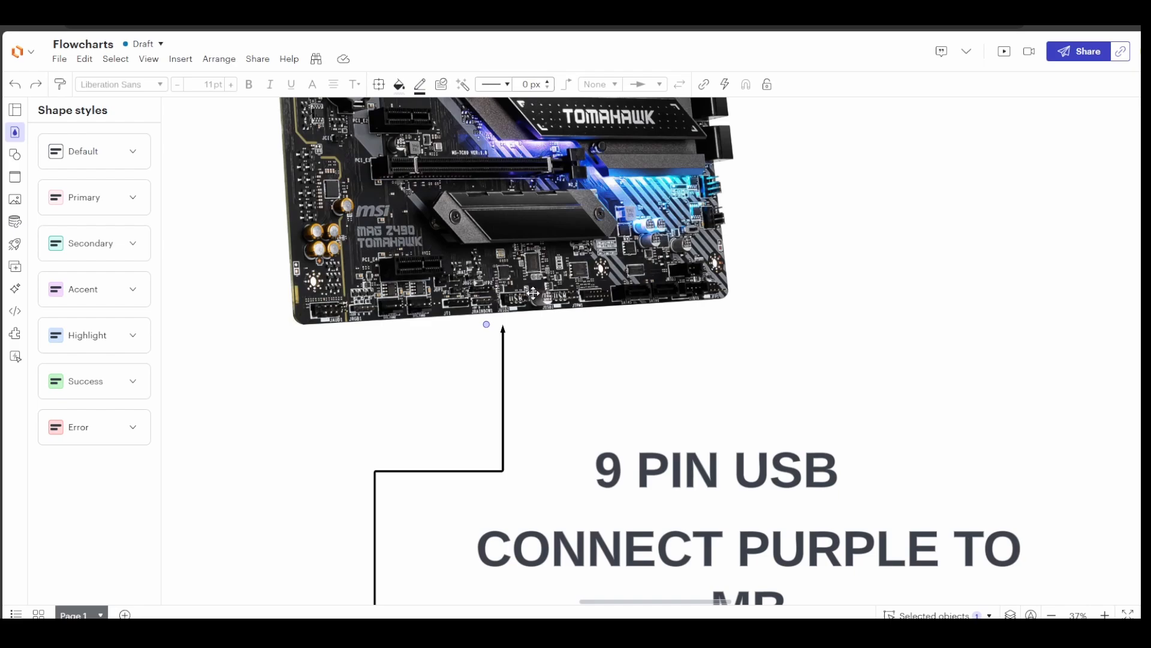
scroll("down", 3)
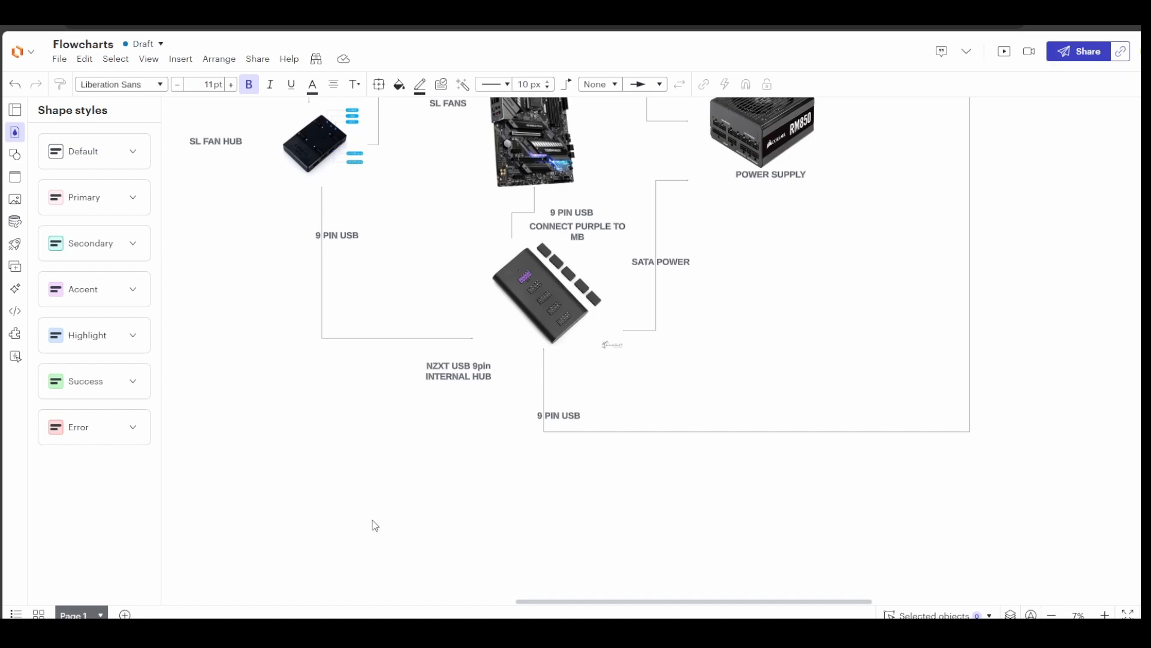
mouse_move(492, 517)
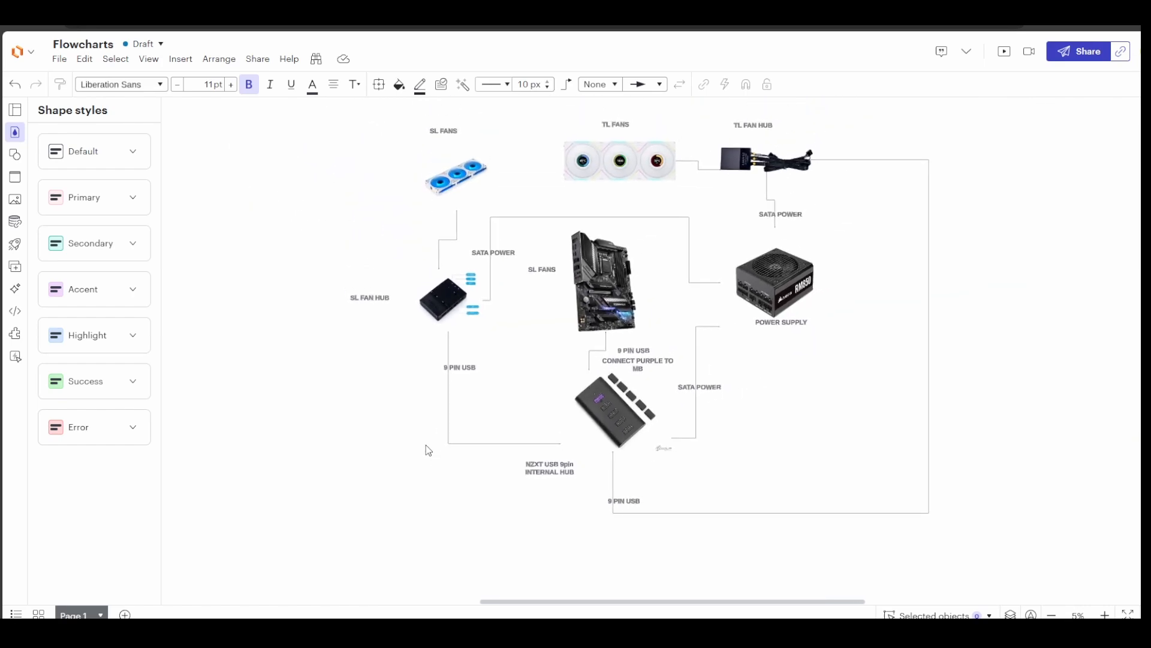
mouse_move(436, 426)
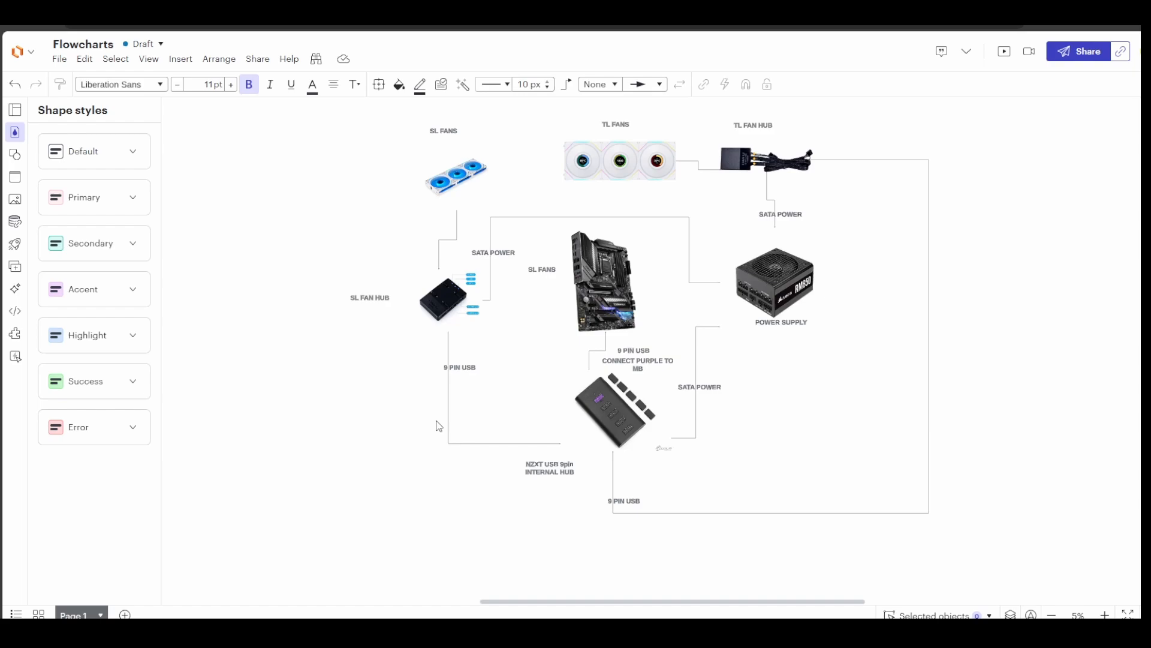